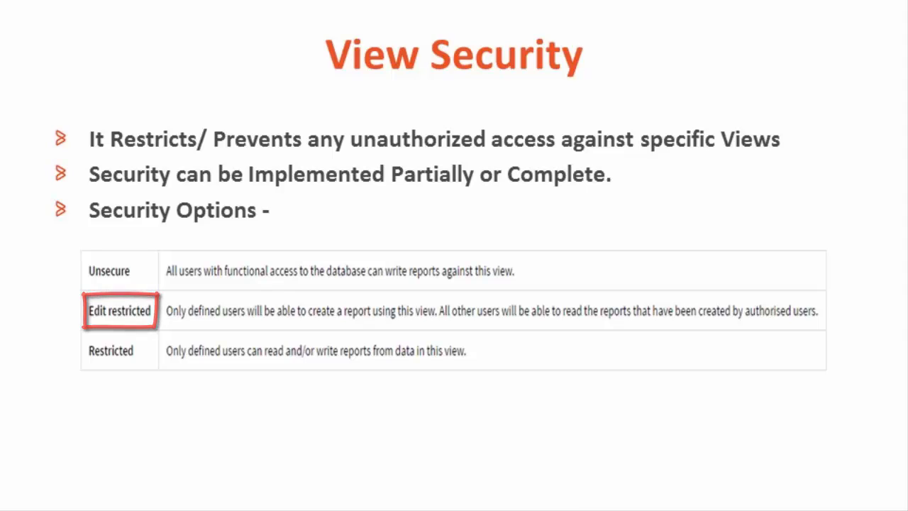
- Launch the Smart Reporting Console and open Administration > Admin Console
{"action": "left_click", "coordinate": [119, 349]}
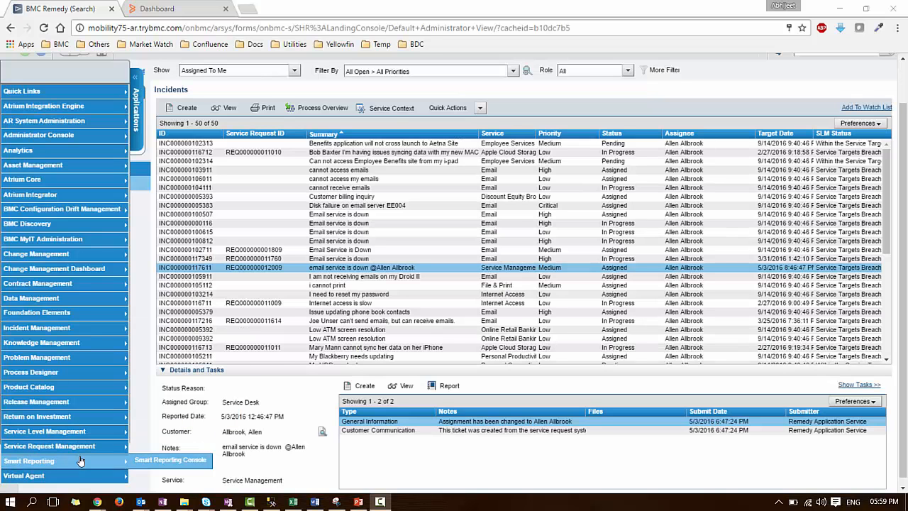
{"action": "mouse_move", "coordinate": [128, 372]}
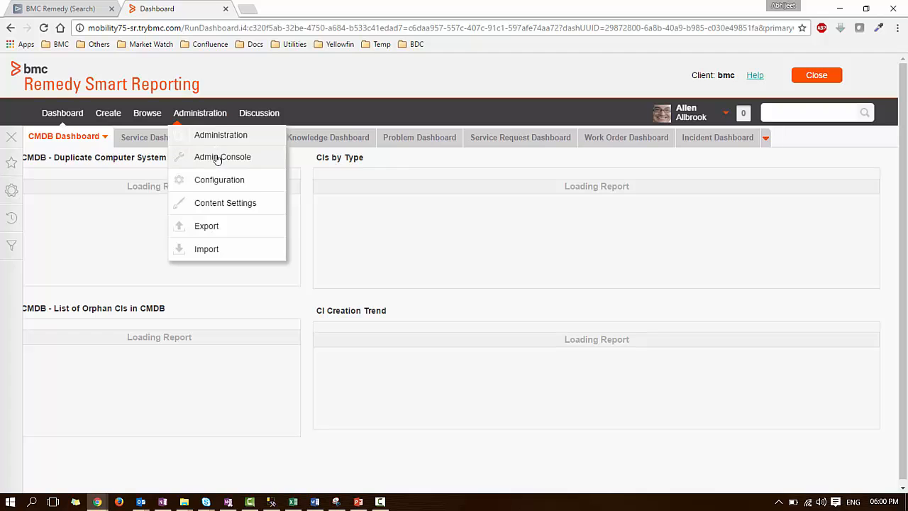
{"action": "left_click", "coordinate": [222, 156]}
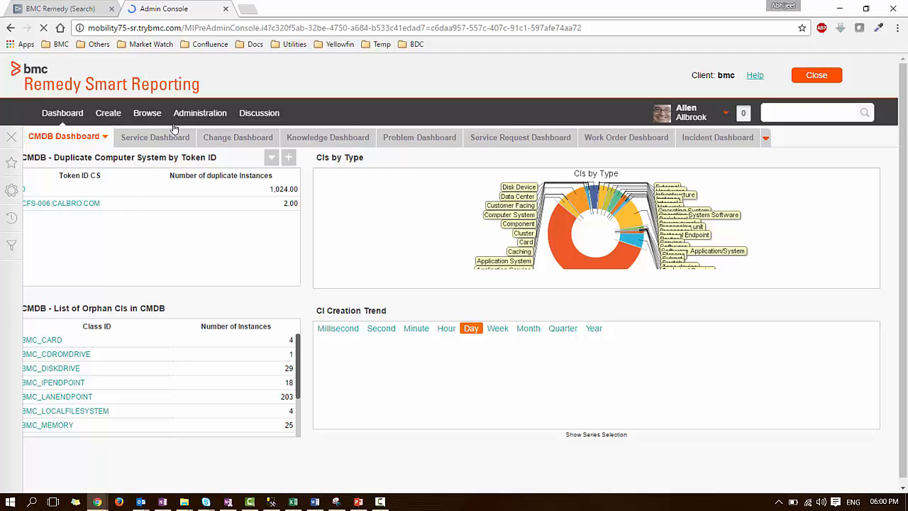
{"action": "left_click", "coordinate": [200, 113]}
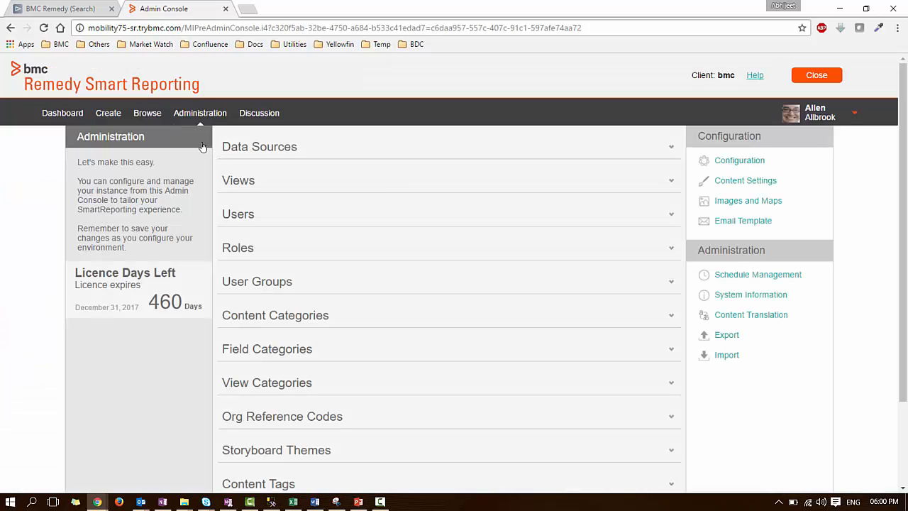
- Expand Views and open the Incident Management view's summary
{"action": "left_click", "coordinate": [237, 180]}
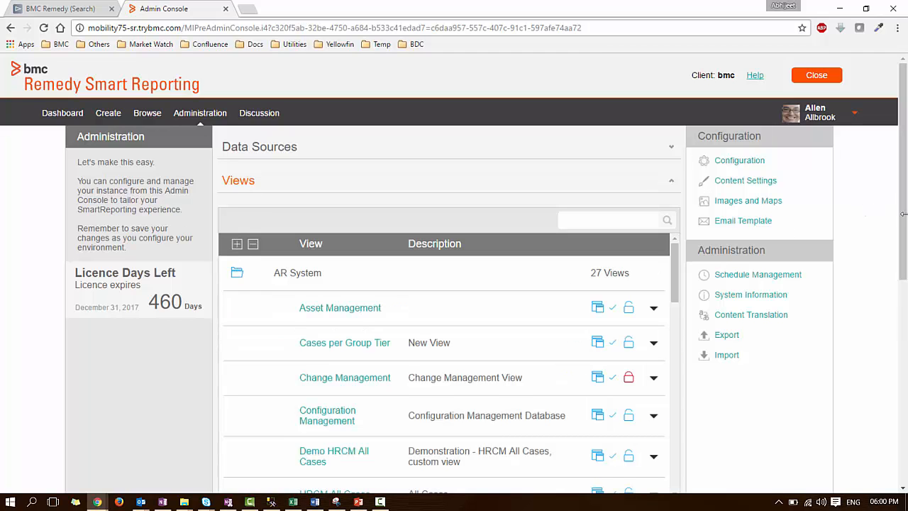
{"action": "scroll", "scroll_direction": "down", "scroll_amount": 3}
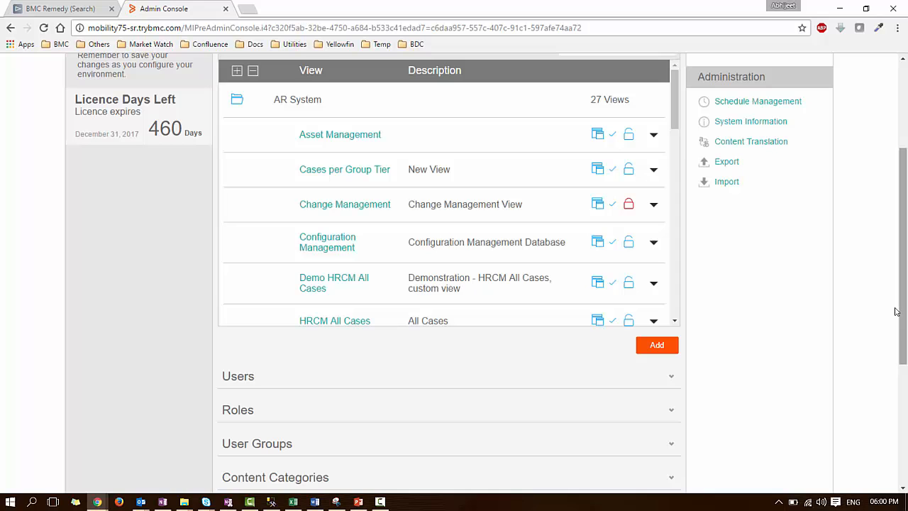
{"action": "scroll", "scroll_direction": "down", "scroll_amount": 3}
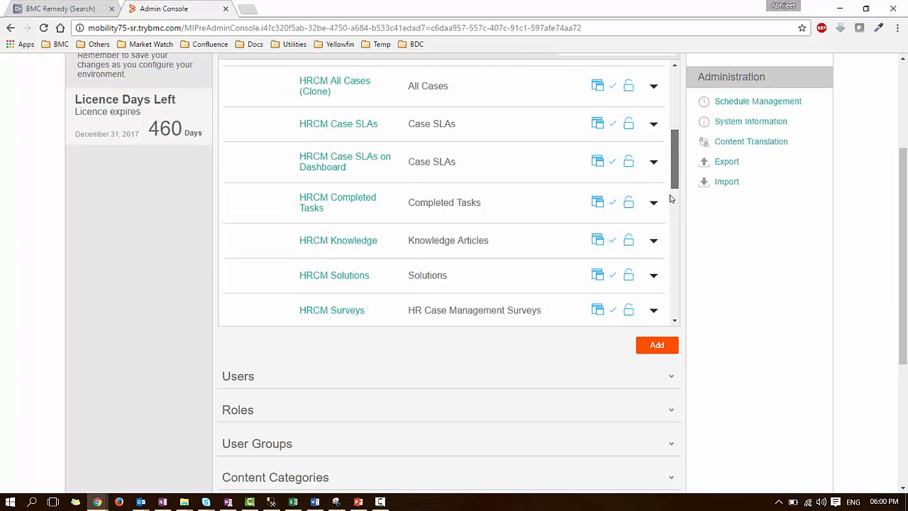
{"action": "scroll", "scroll_direction": "down", "scroll_amount": 3}
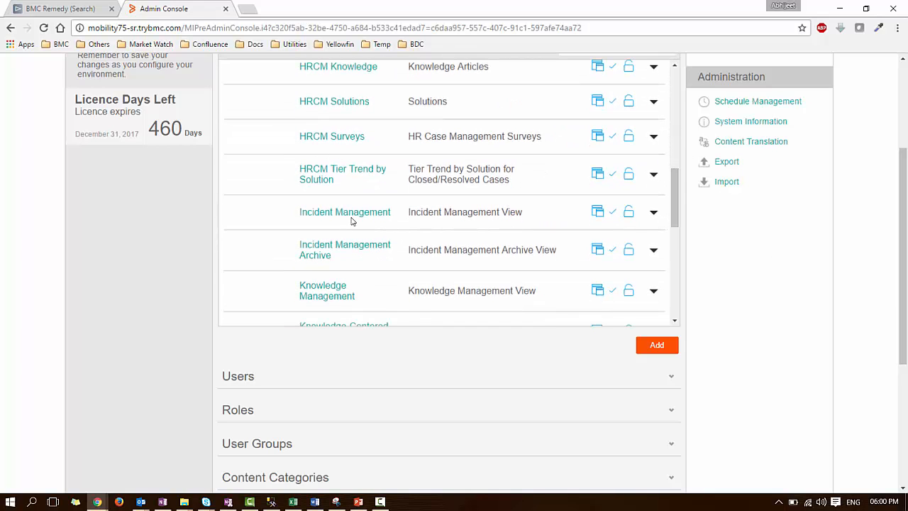
{"action": "left_click", "coordinate": [344, 211]}
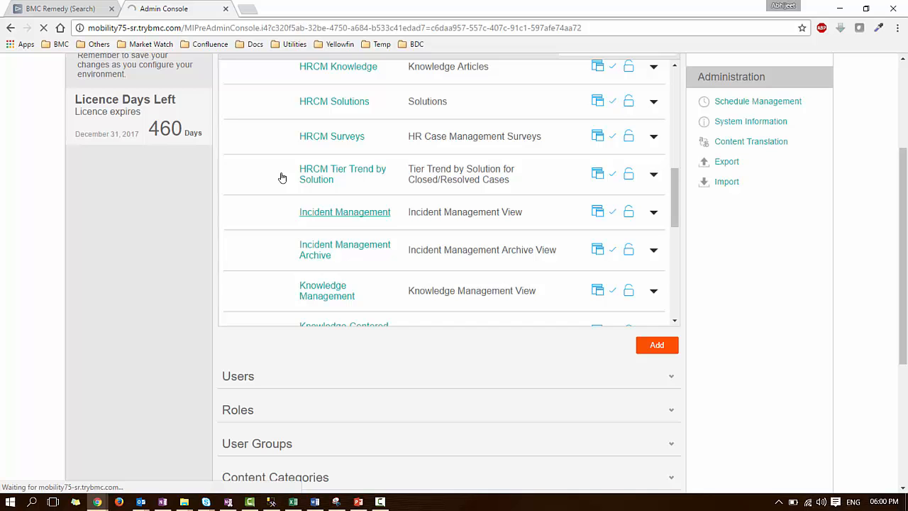
{"action": "left_click", "coordinate": [344, 211]}
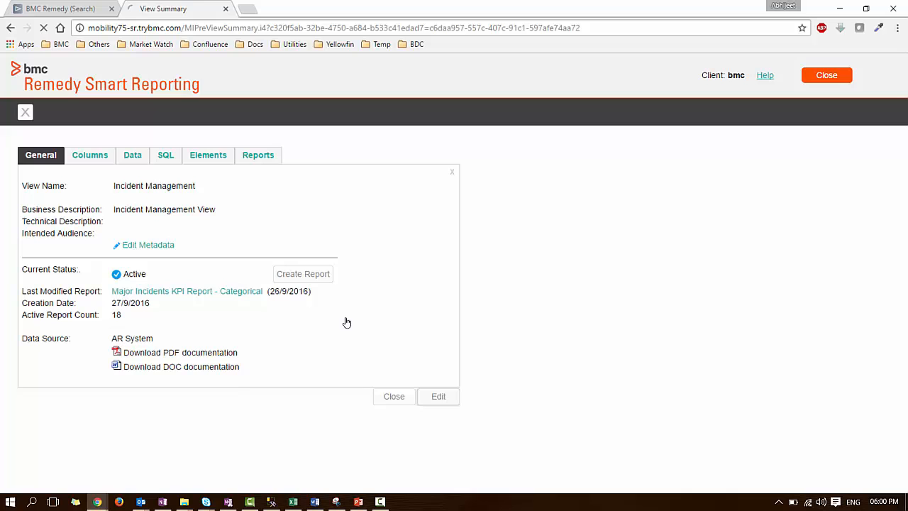
- Edit the existing Incident Management view, not a clone, reaching its access security step
{"action": "left_click", "coordinate": [438, 396]}
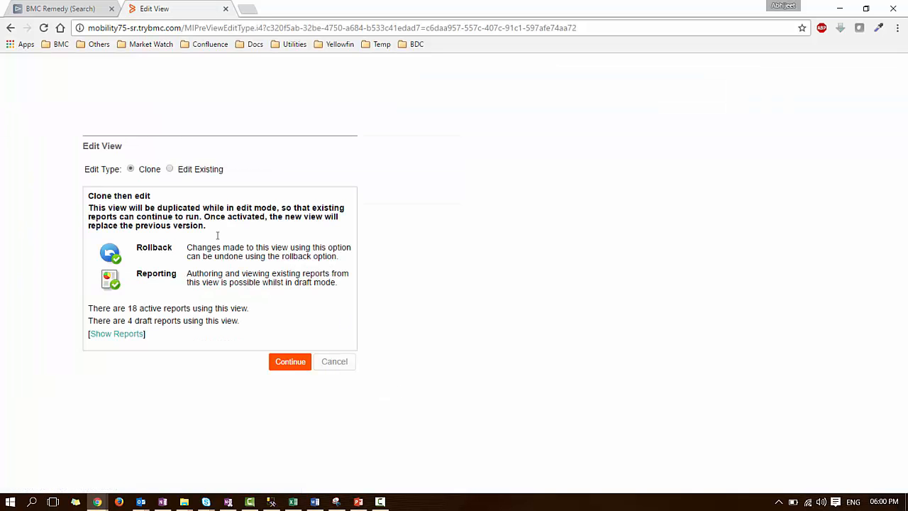
{"action": "left_click", "coordinate": [170, 168]}
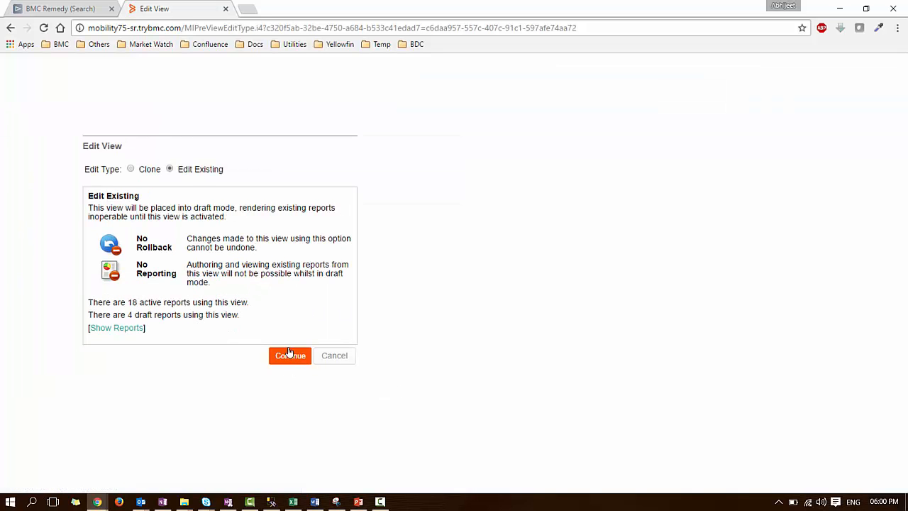
{"action": "left_click", "coordinate": [289, 355]}
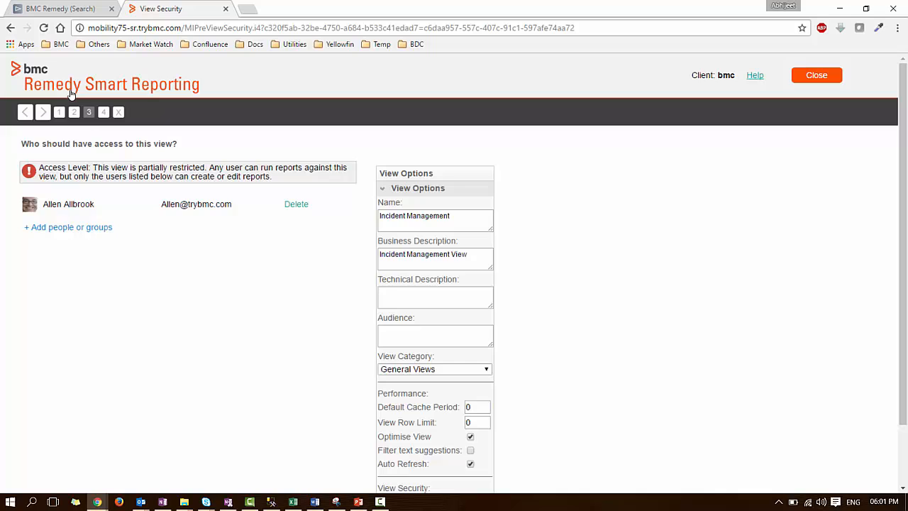
{"action": "mouse_move", "coordinate": [104, 205]}
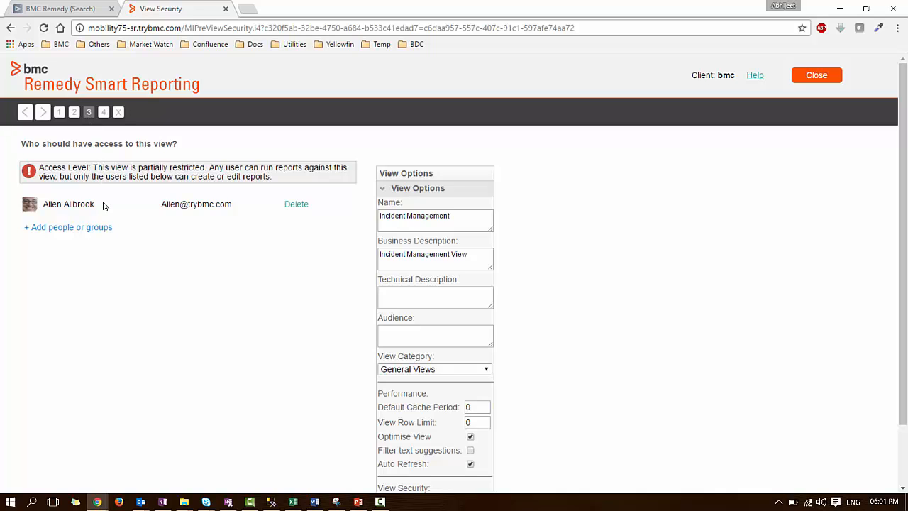
{"action": "mouse_move", "coordinate": [103, 226]}
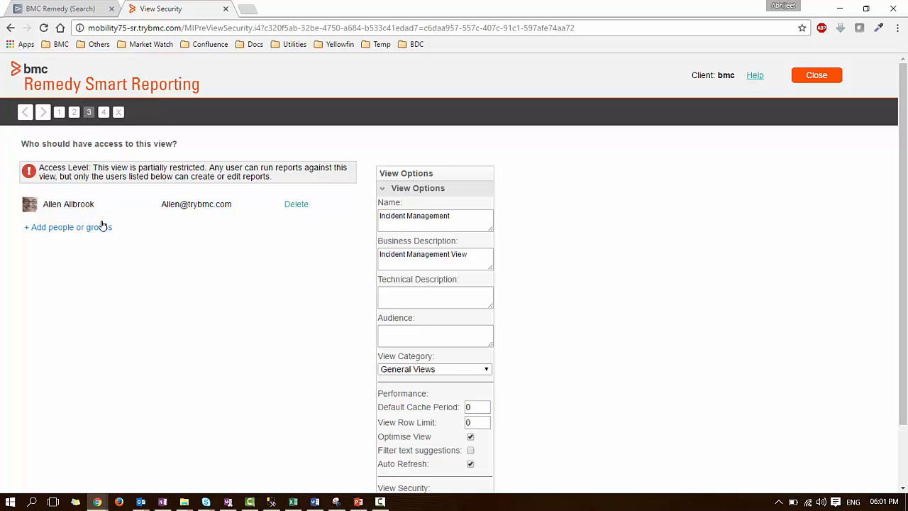
{"action": "left_click", "coordinate": [69, 227]}
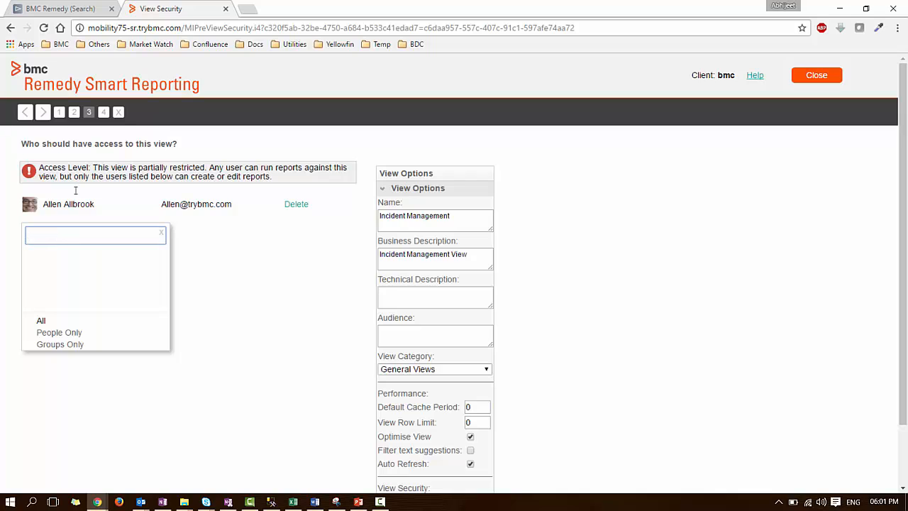
{"action": "type", "text": "Bob"}
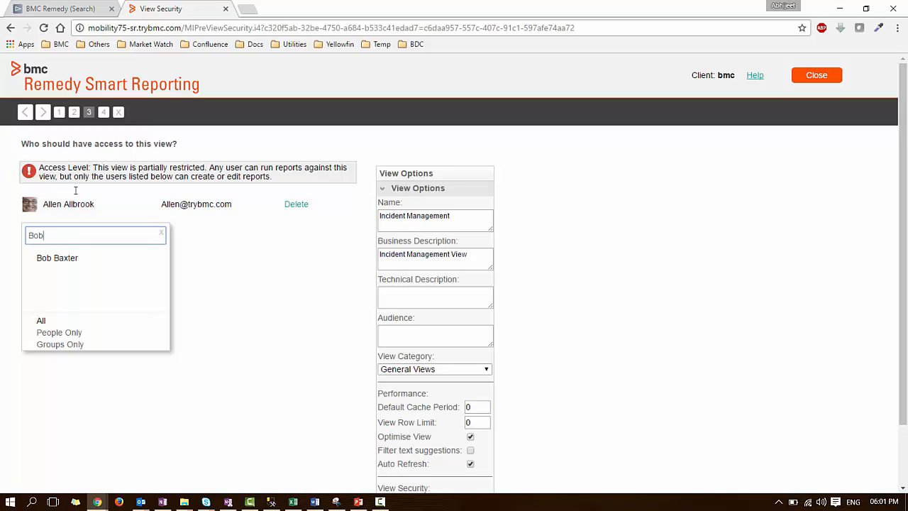
{"action": "left_click", "coordinate": [57, 257]}
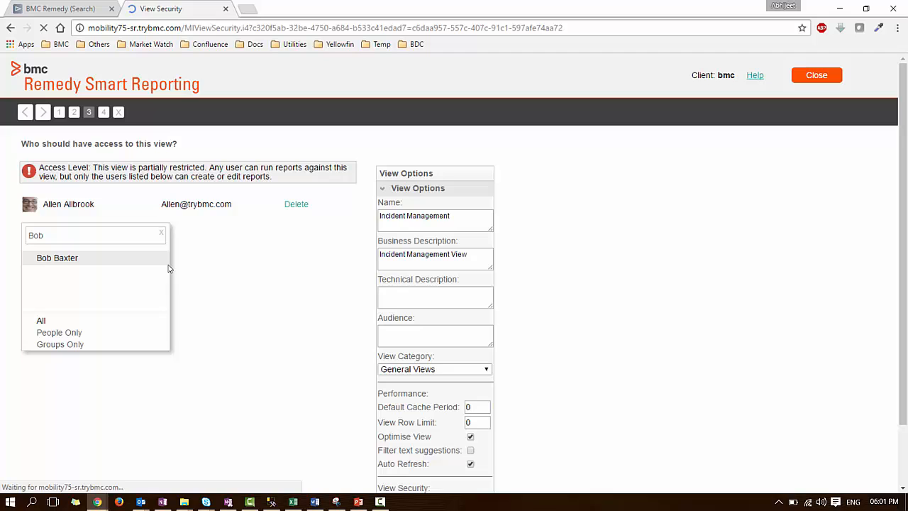
{"action": "left_click", "coordinate": [56, 257]}
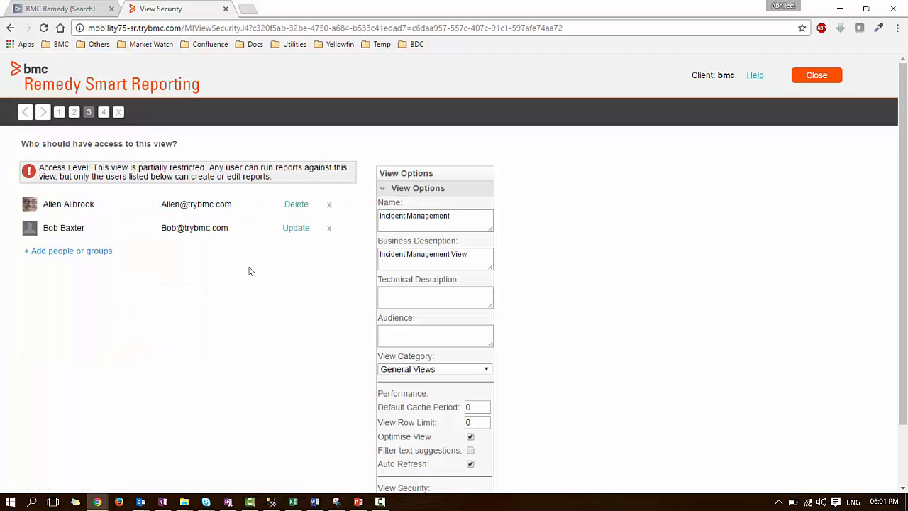
{"action": "left_click", "coordinate": [295, 226]}
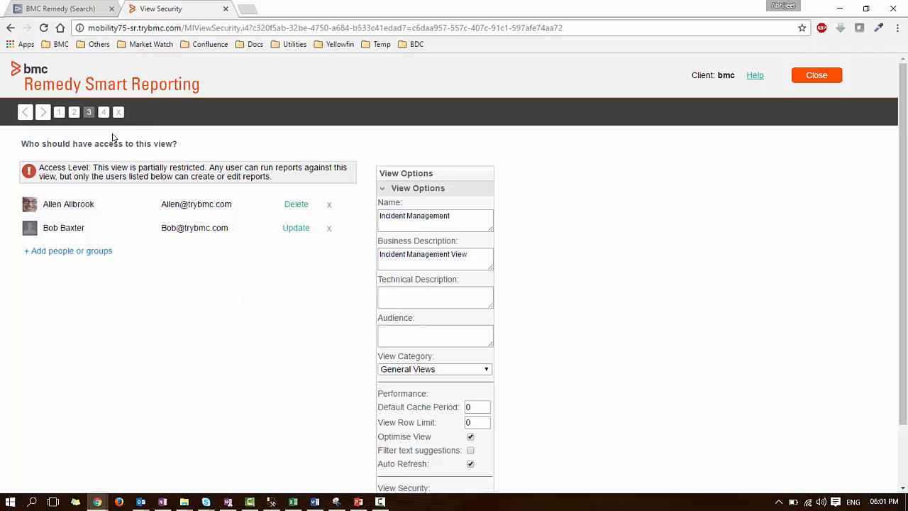
{"action": "left_click", "coordinate": [104, 111]}
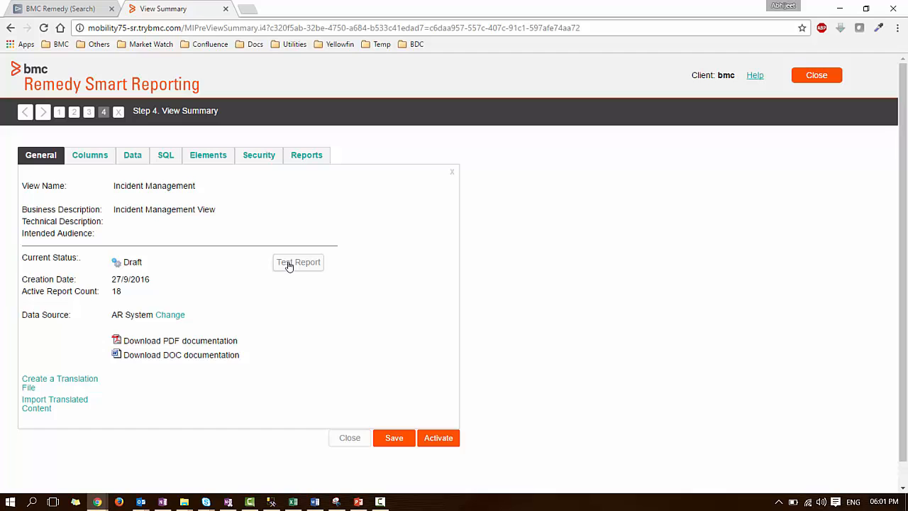
- Leave the view summary and start signing in as Bob on the login page
{"action": "left_click", "coordinate": [393, 438]}
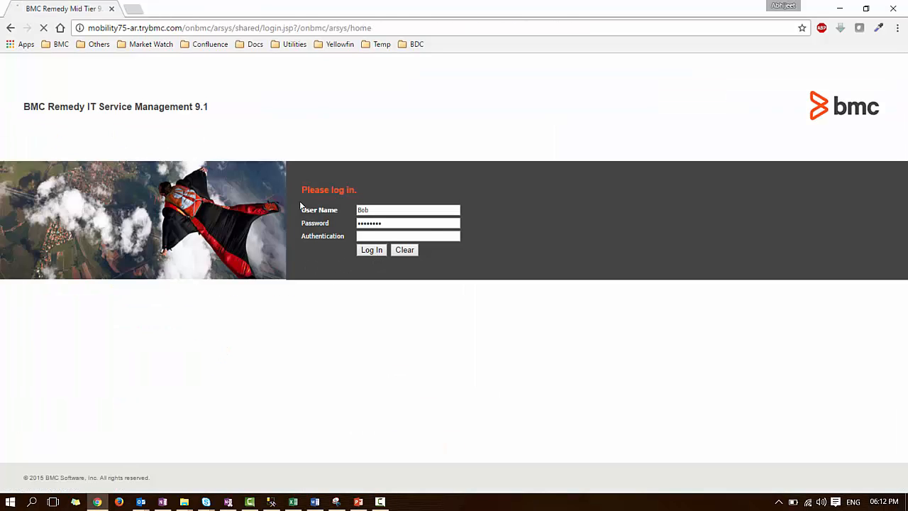
- Log in as Bob and launch Smart Reporting from Applications
{"action": "left_click", "coordinate": [371, 250]}
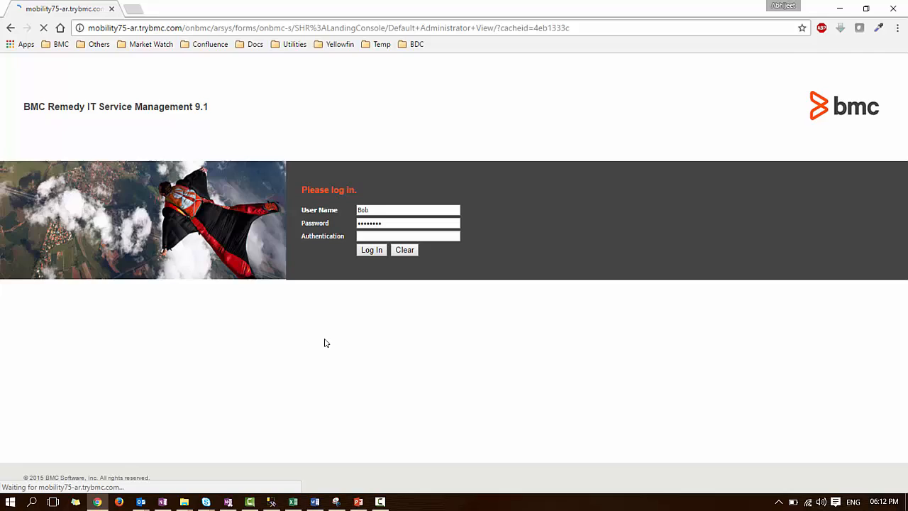
{"action": "left_click", "coordinate": [371, 249]}
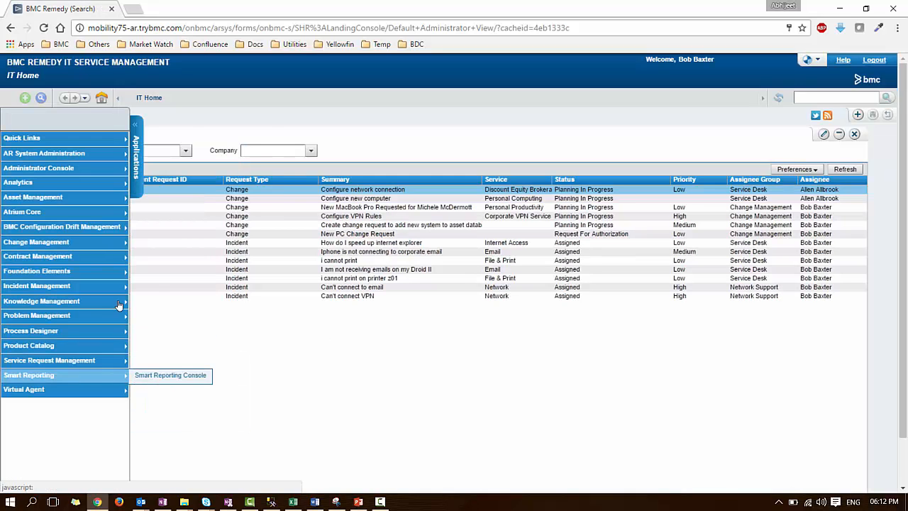
{"action": "left_click", "coordinate": [170, 374]}
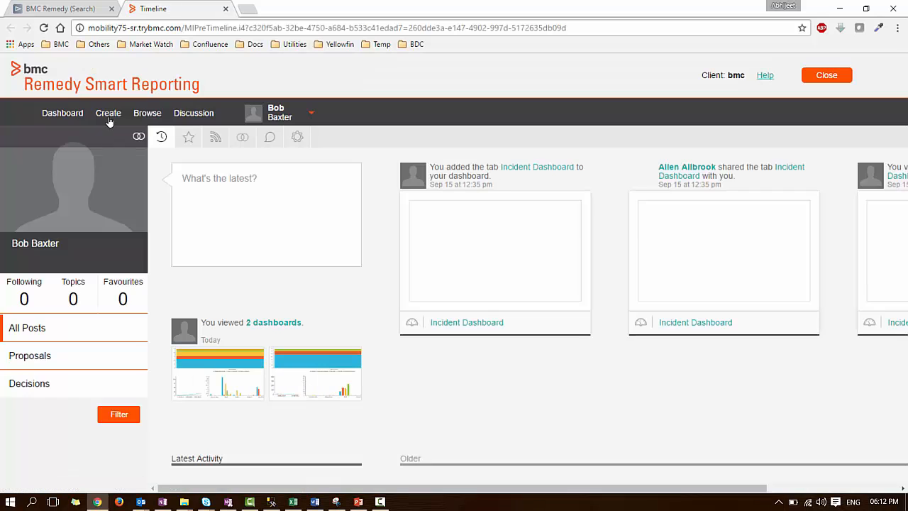
- Start a new report and search its data sources for 'Incident Management'
{"action": "left_click", "coordinate": [108, 113]}
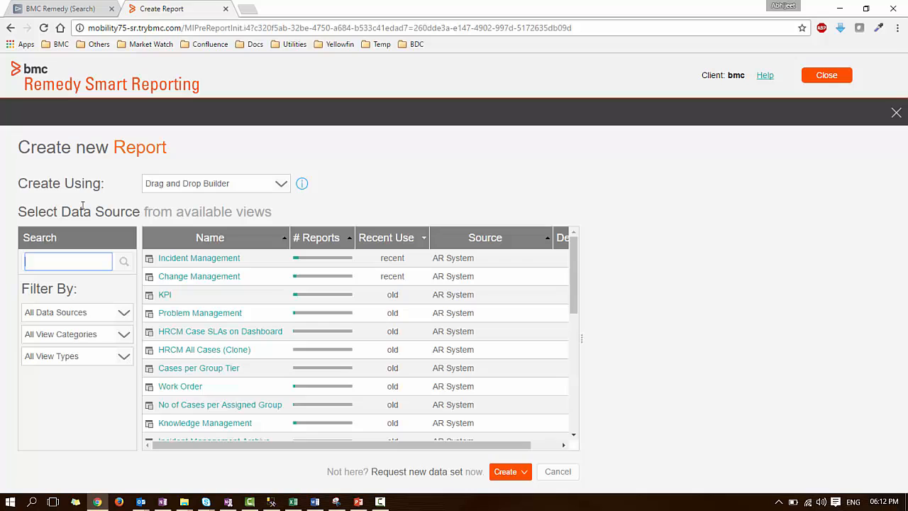
{"action": "type", "text": "Incident"}
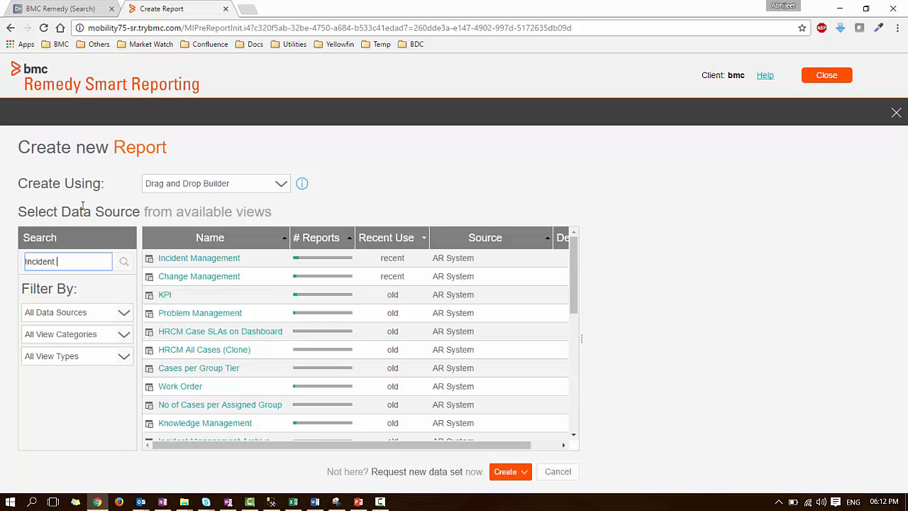
{"action": "type", "text": "Management"}
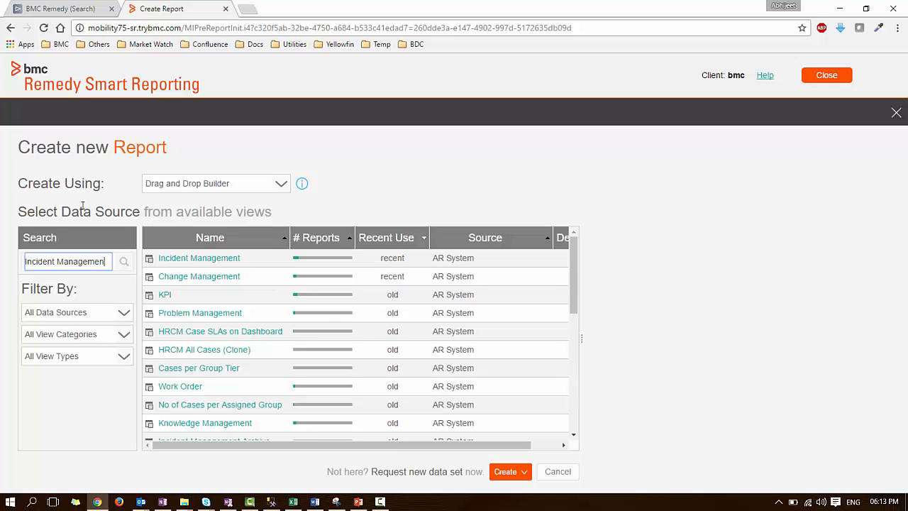
{"action": "type", "text": "Incident Management"}
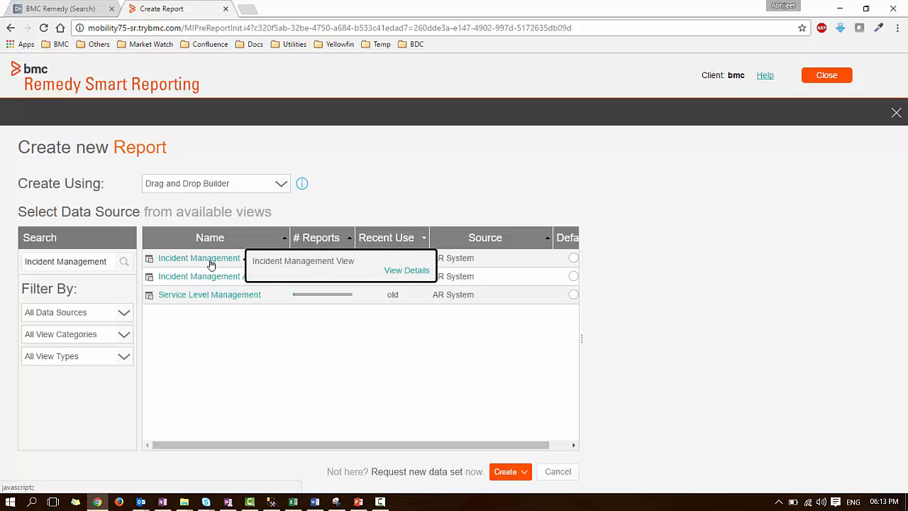
{"action": "mouse_move", "coordinate": [446, 377]}
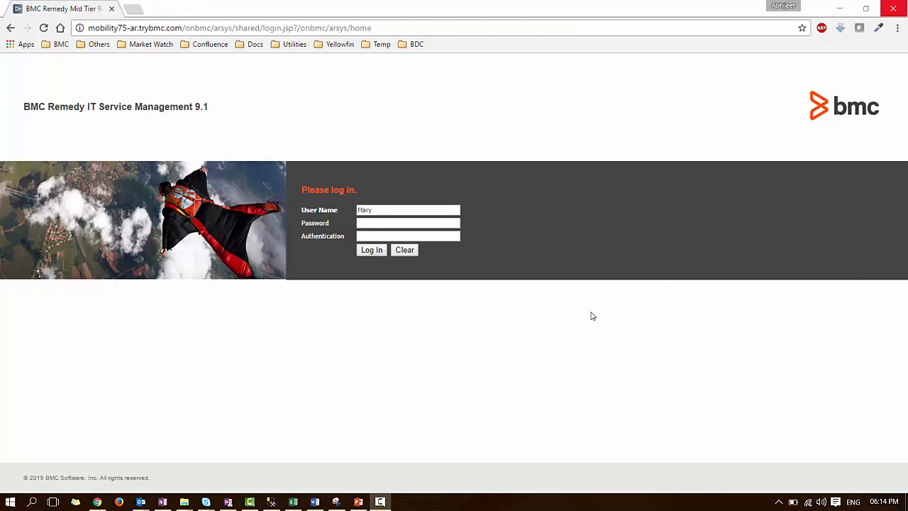
- Log in as Mary Mann and launch the Smart Reporting Console
{"action": "left_click", "coordinate": [407, 222]}
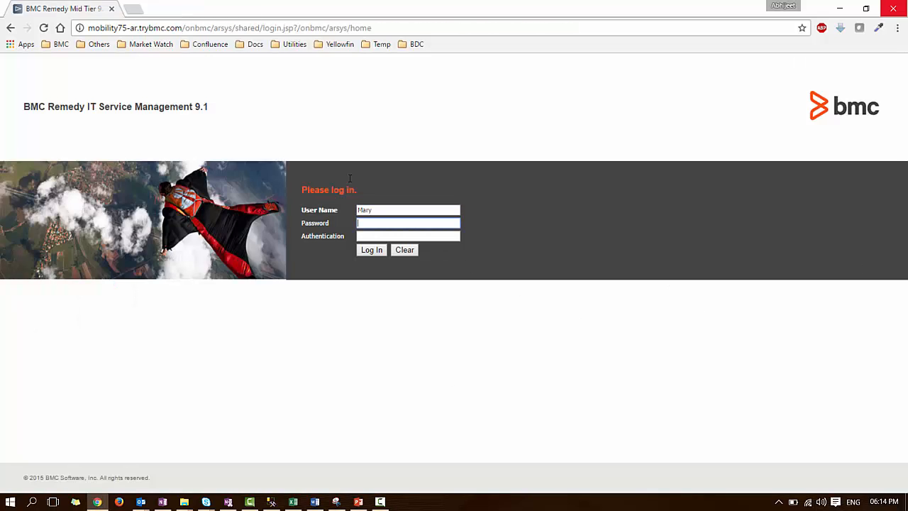
{"action": "type", "text": "••••"}
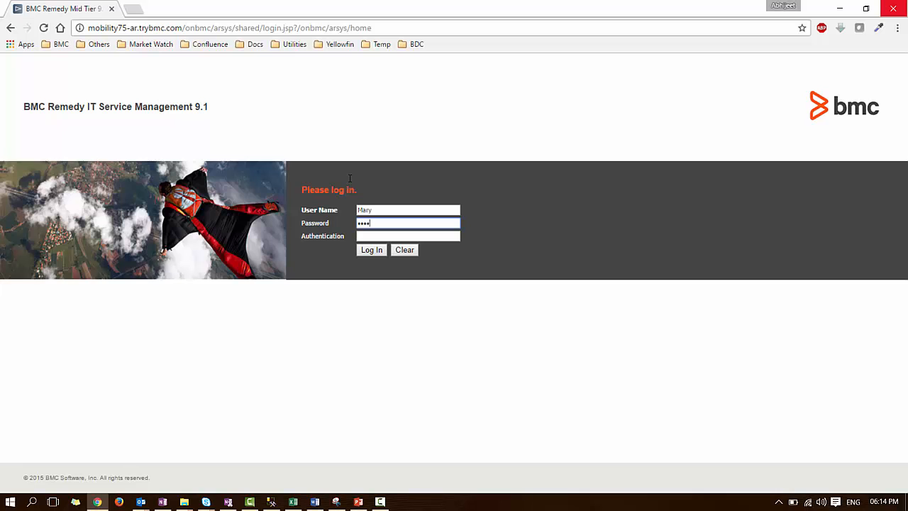
{"action": "left_click", "coordinate": [371, 249]}
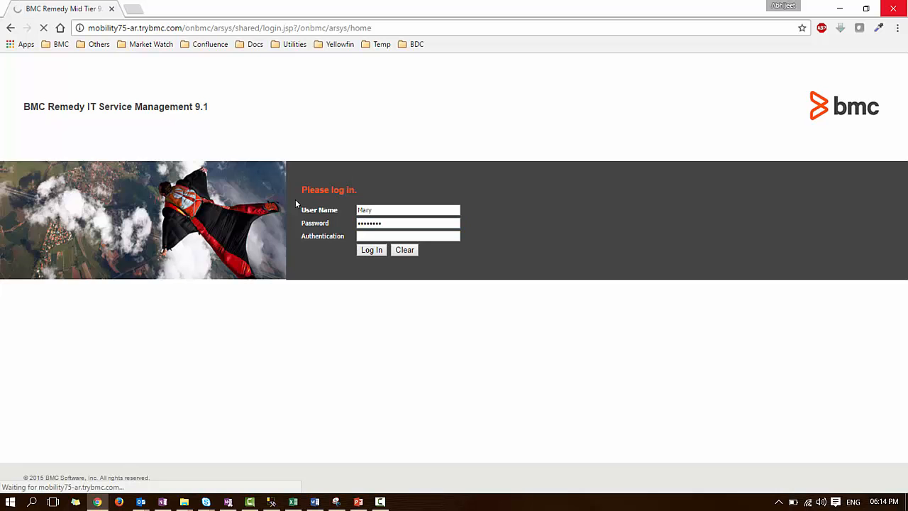
{"action": "left_click", "coordinate": [371, 249]}
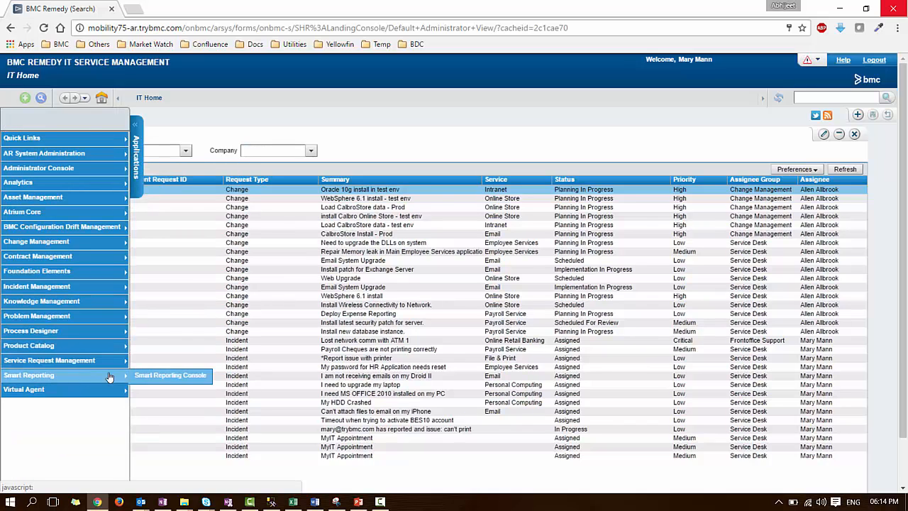
{"action": "left_click", "coordinate": [170, 375]}
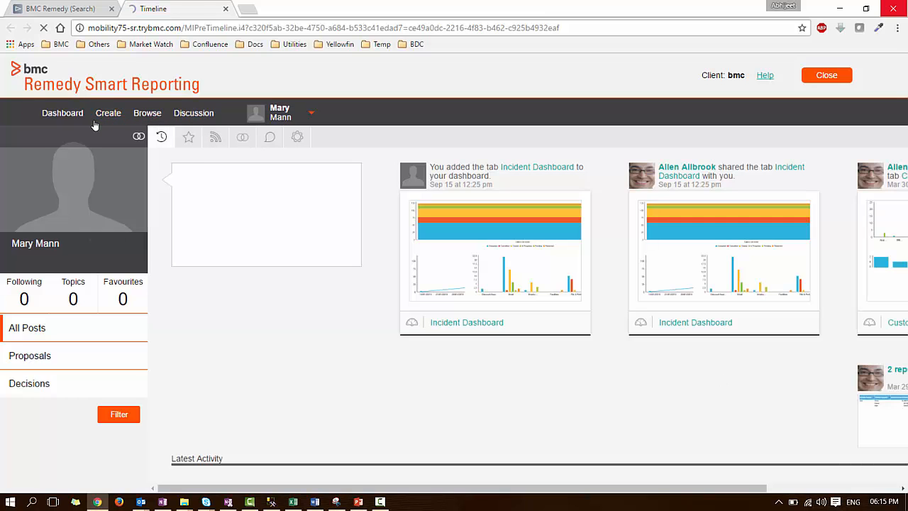
- As Mary, search new-report sources for 'Inc', find no Incident Management view, and cancel
{"action": "left_click", "coordinate": [108, 113]}
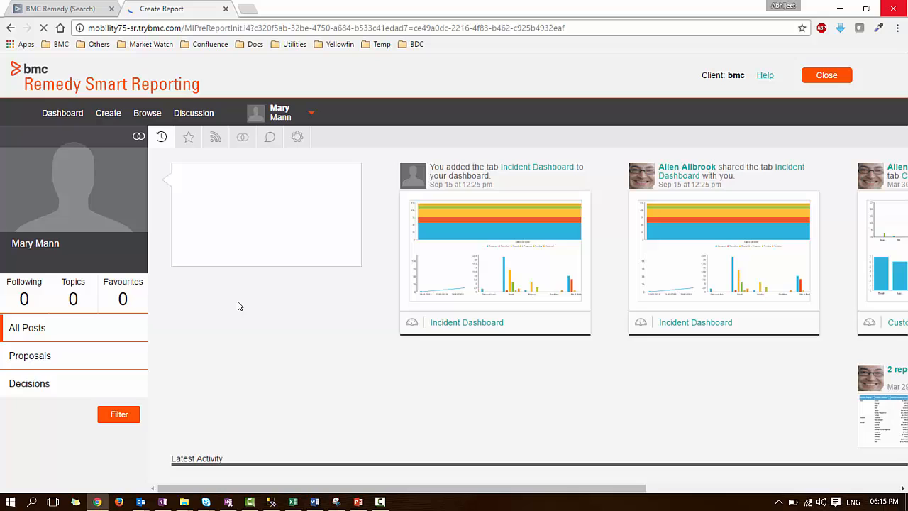
{"action": "left_click", "coordinate": [107, 113]}
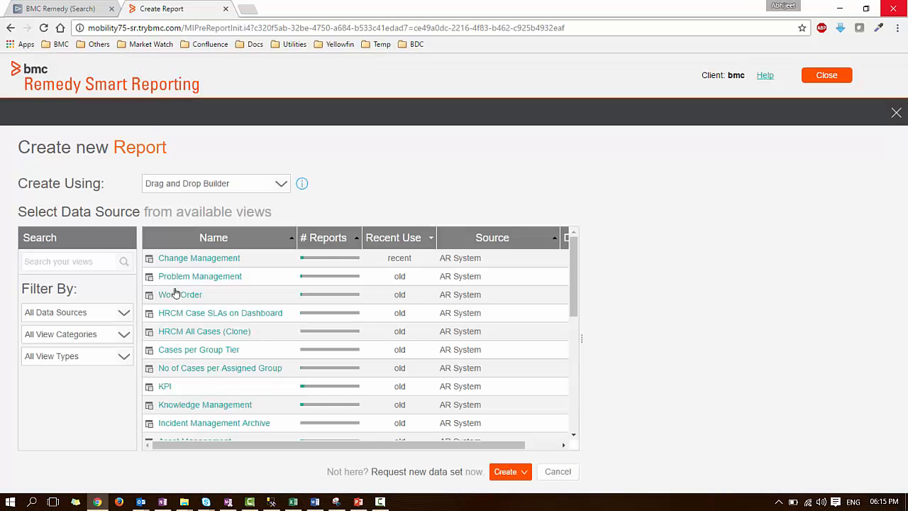
{"action": "type", "text": "Incident Management"}
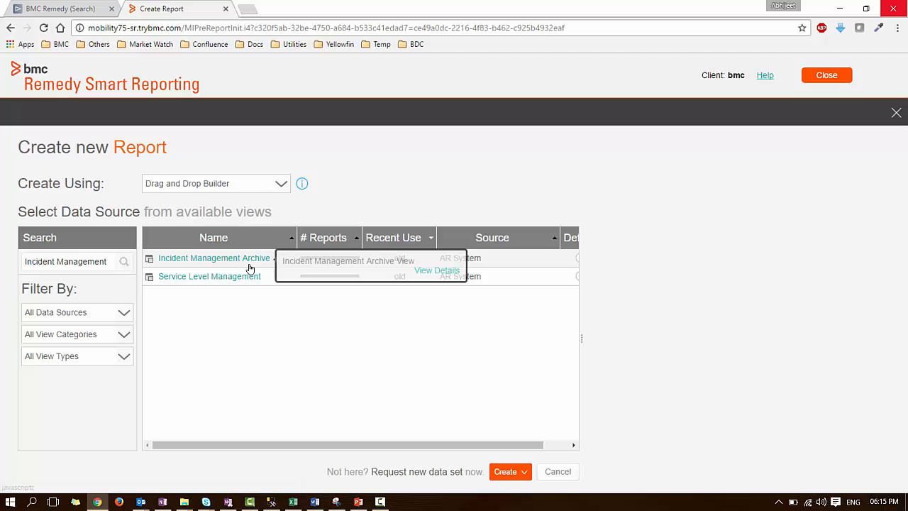
{"action": "mouse_move", "coordinate": [557, 471]}
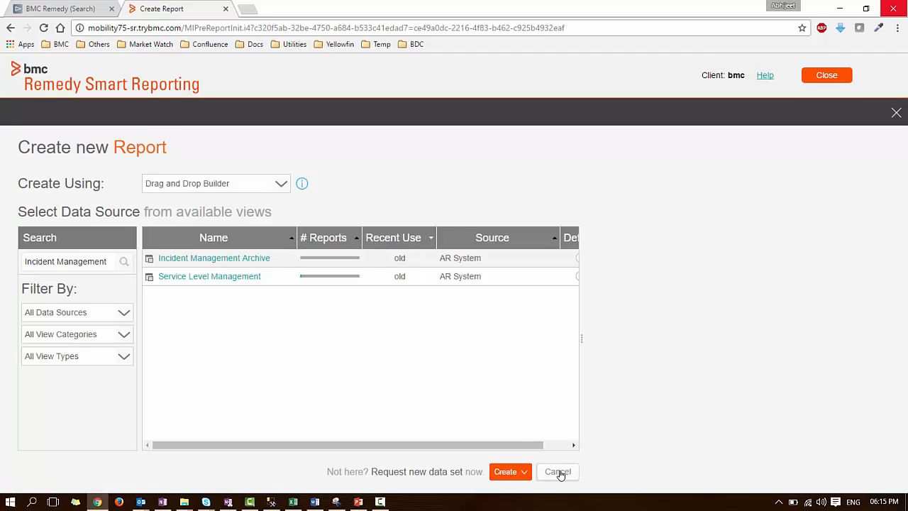
{"action": "left_click", "coordinate": [557, 471]}
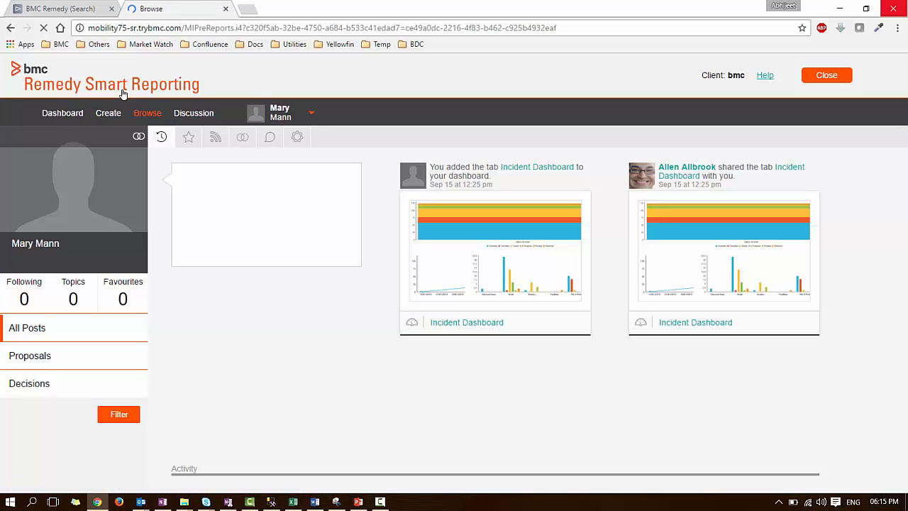
- Browse to Operational Reporting > Incident Management and run the Incident Crosstab report
{"action": "left_click", "coordinate": [146, 113]}
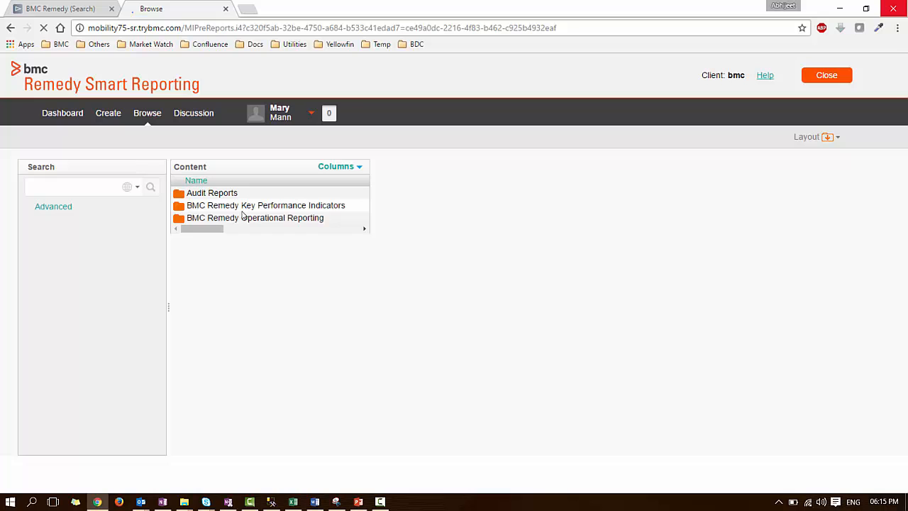
{"action": "left_click", "coordinate": [254, 218]}
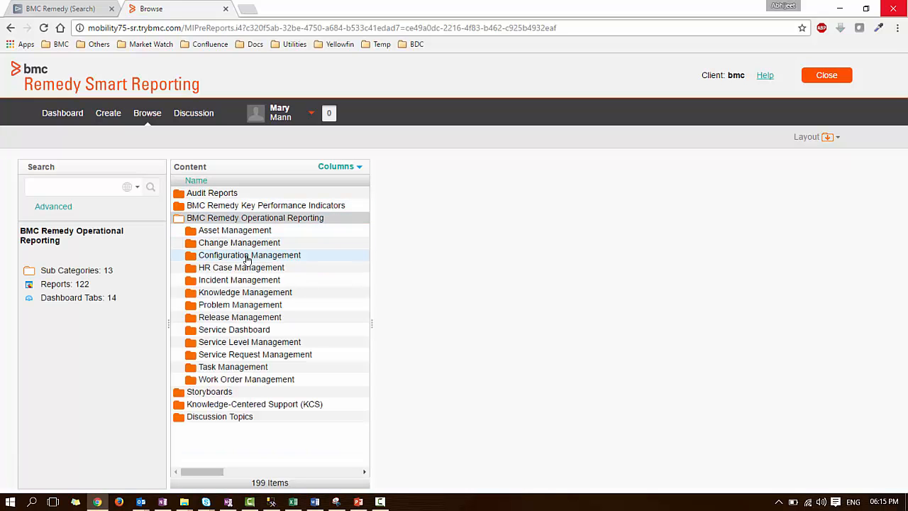
{"action": "left_click", "coordinate": [239, 279]}
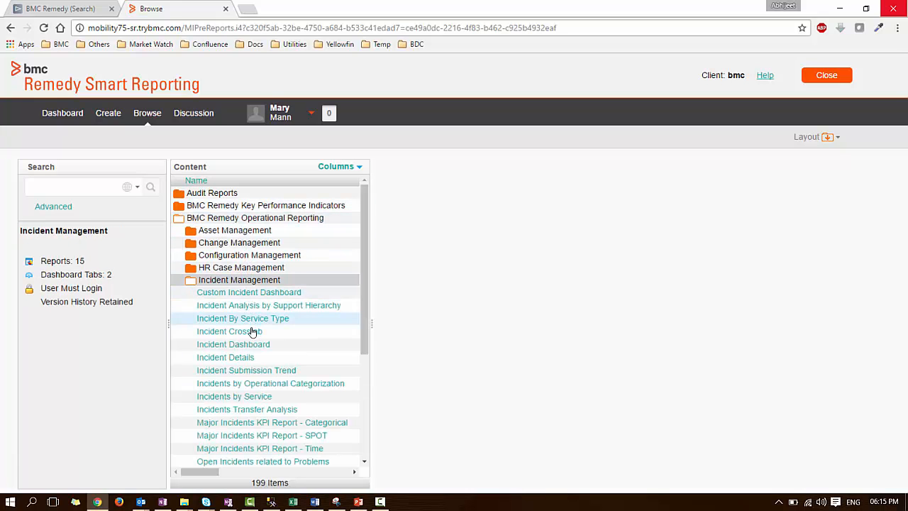
{"action": "double_click", "coordinate": [243, 317]}
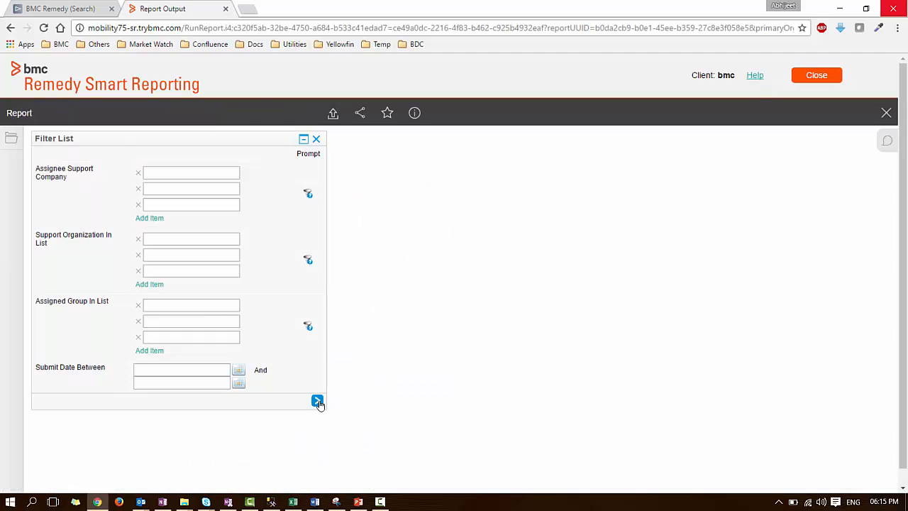
{"action": "left_click", "coordinate": [317, 400]}
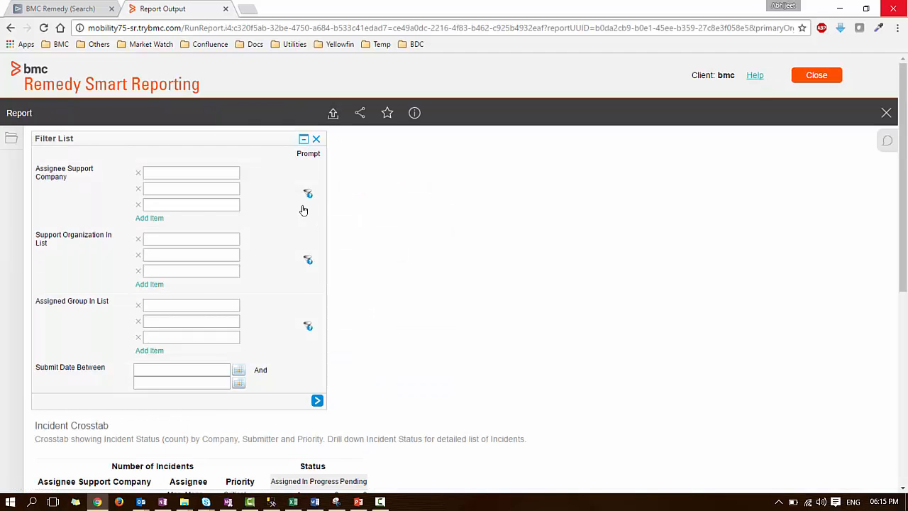
{"action": "left_click", "coordinate": [304, 138]}
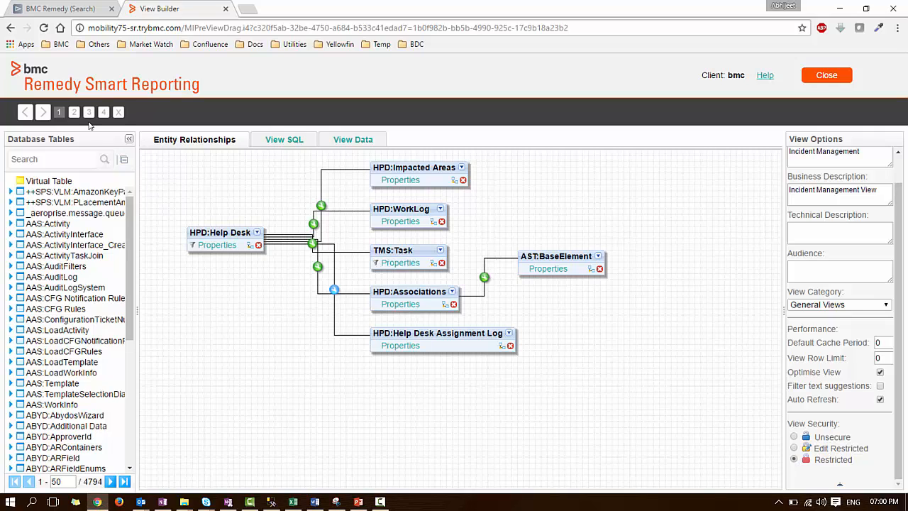
- Review the Restricted Incident Management view's access list: Allen Allbrook and Bob Baxter
{"action": "left_click", "coordinate": [88, 112]}
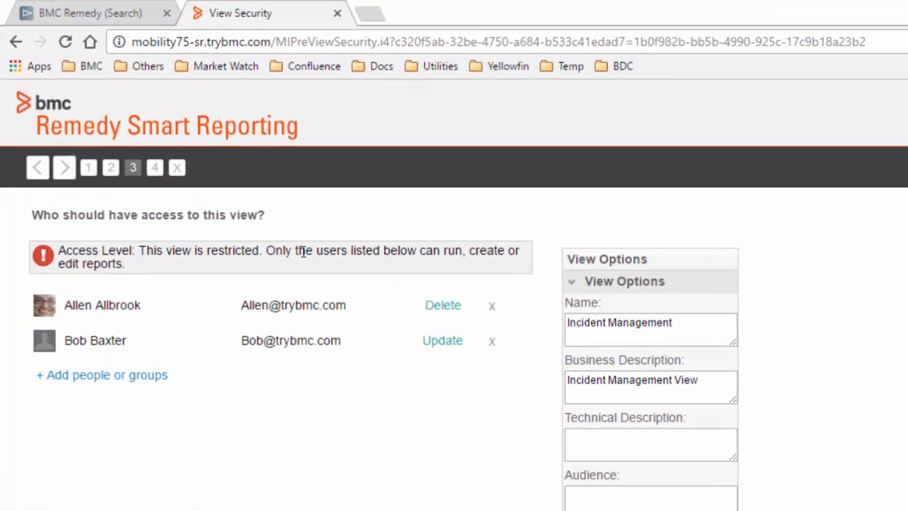
{"action": "mouse_move", "coordinate": [177, 275]}
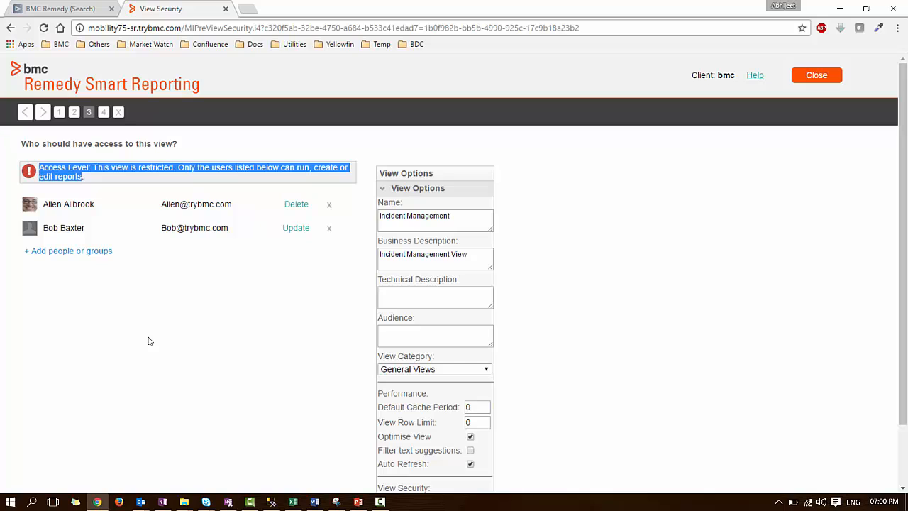
{"action": "mouse_move", "coordinate": [212, 296]}
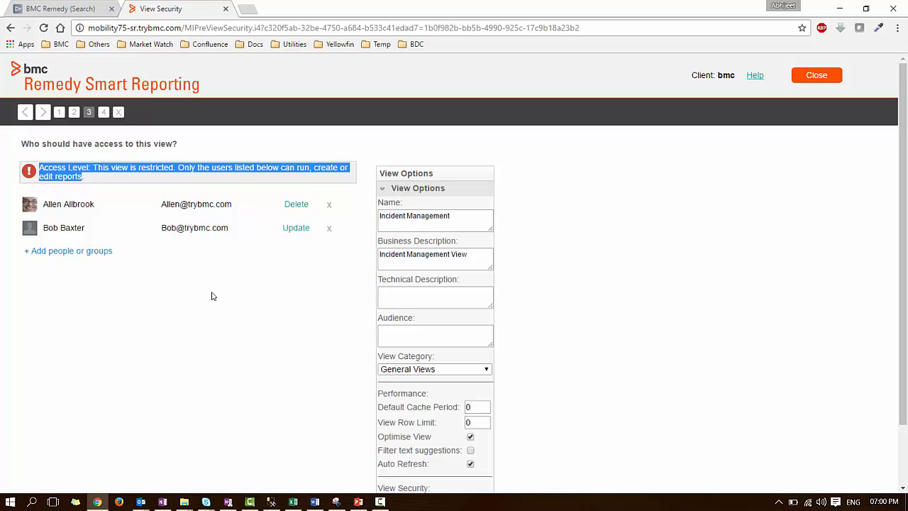